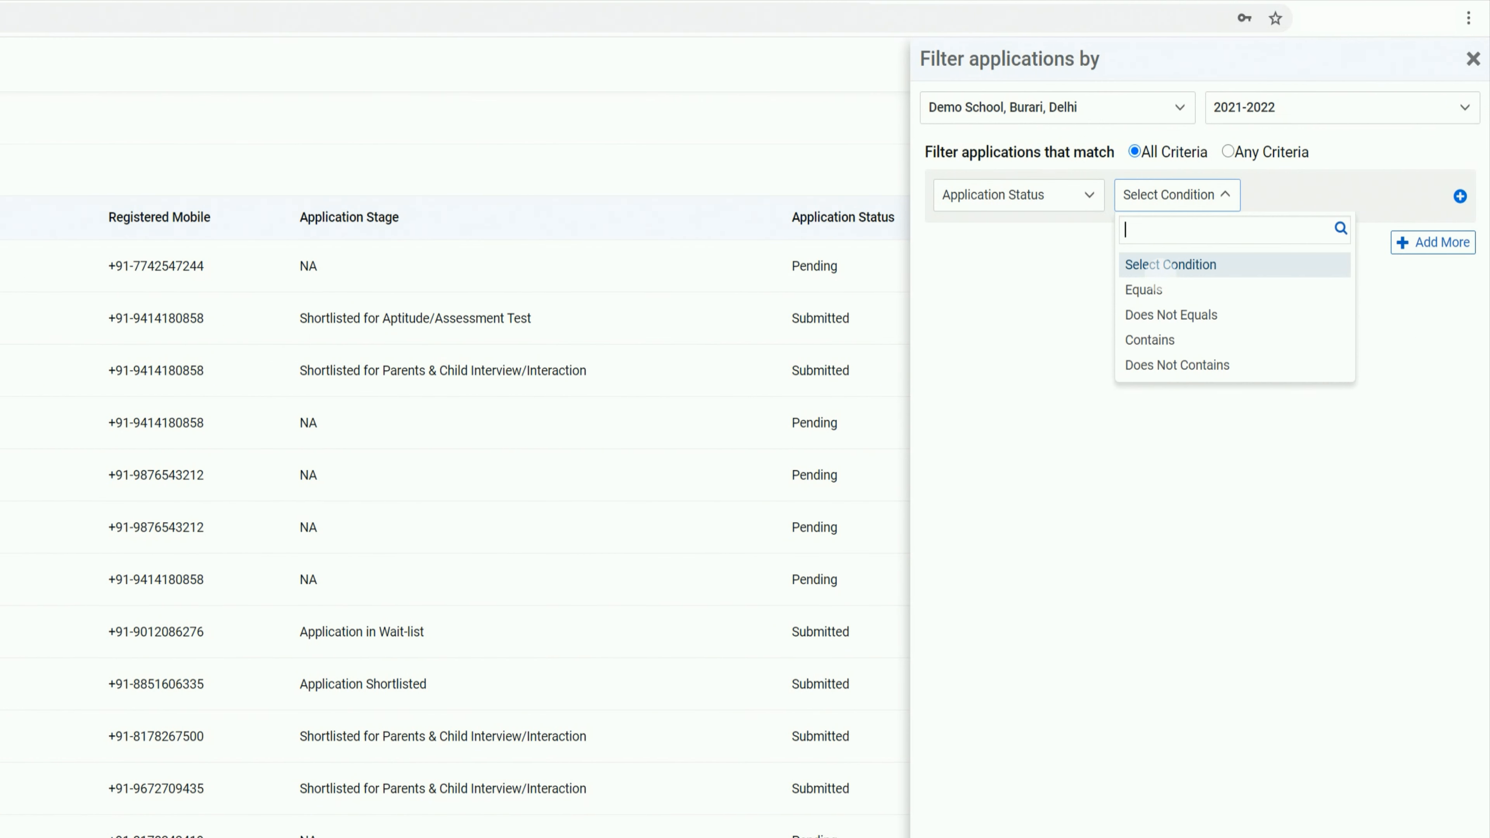
Dismiss the filter panel and start Change Application Stage from one application's gear-icon actions
{"action": "left_click", "coordinate": [1473, 59]}
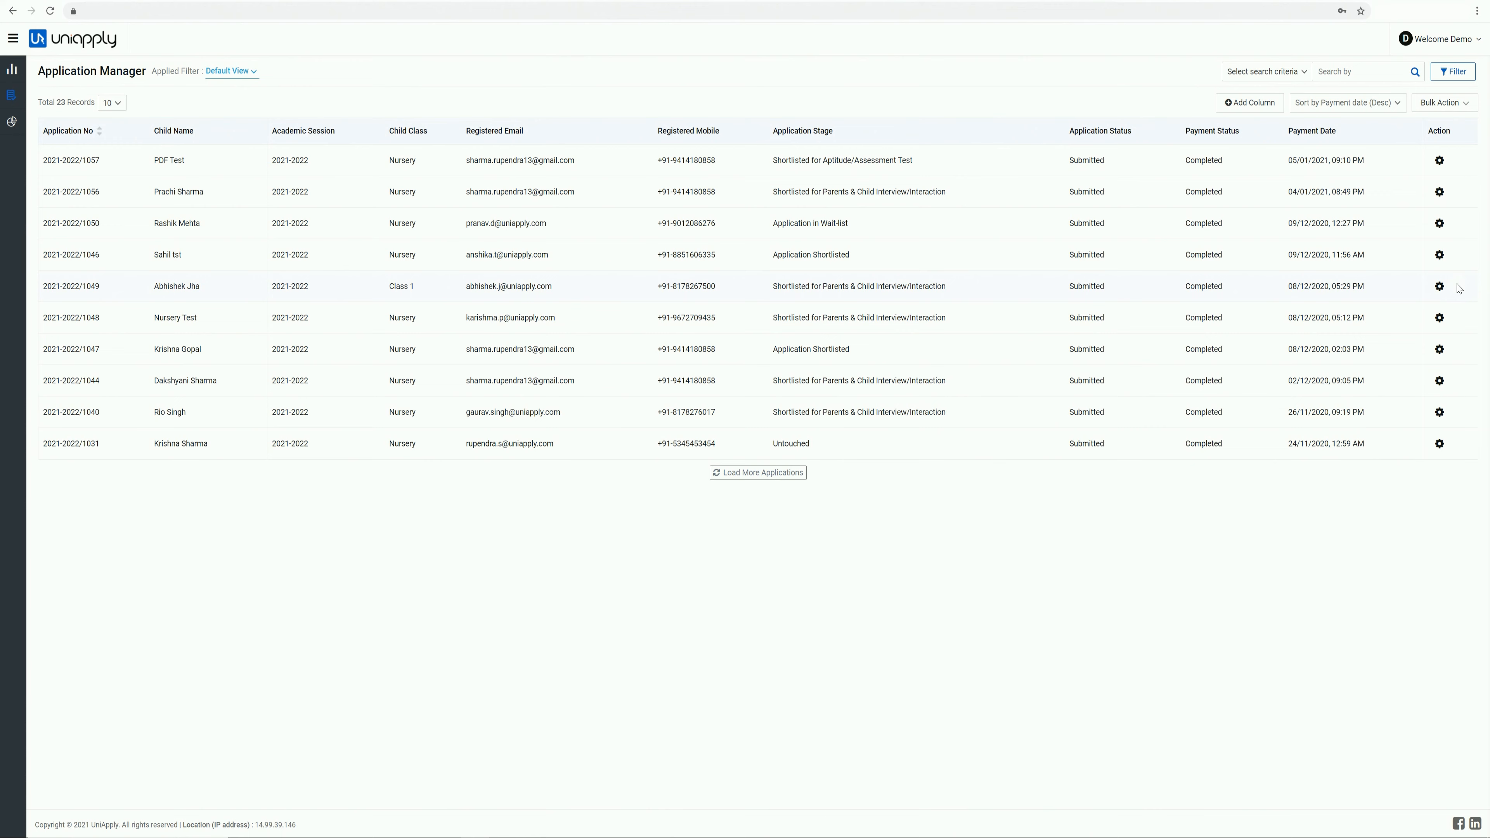
{"action": "left_click", "coordinate": [1438, 160]}
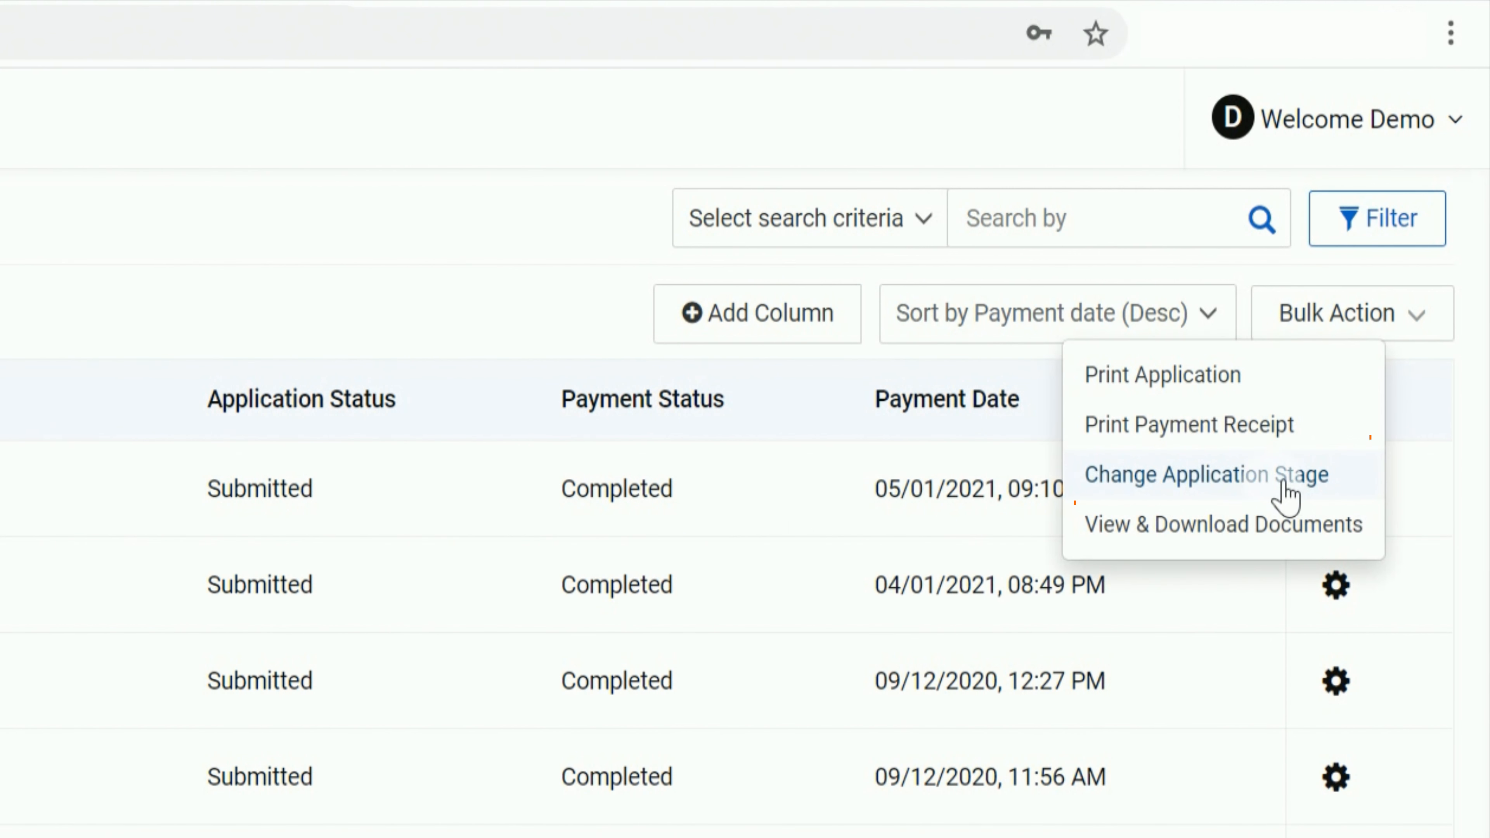
{"action": "left_click", "coordinate": [1206, 474]}
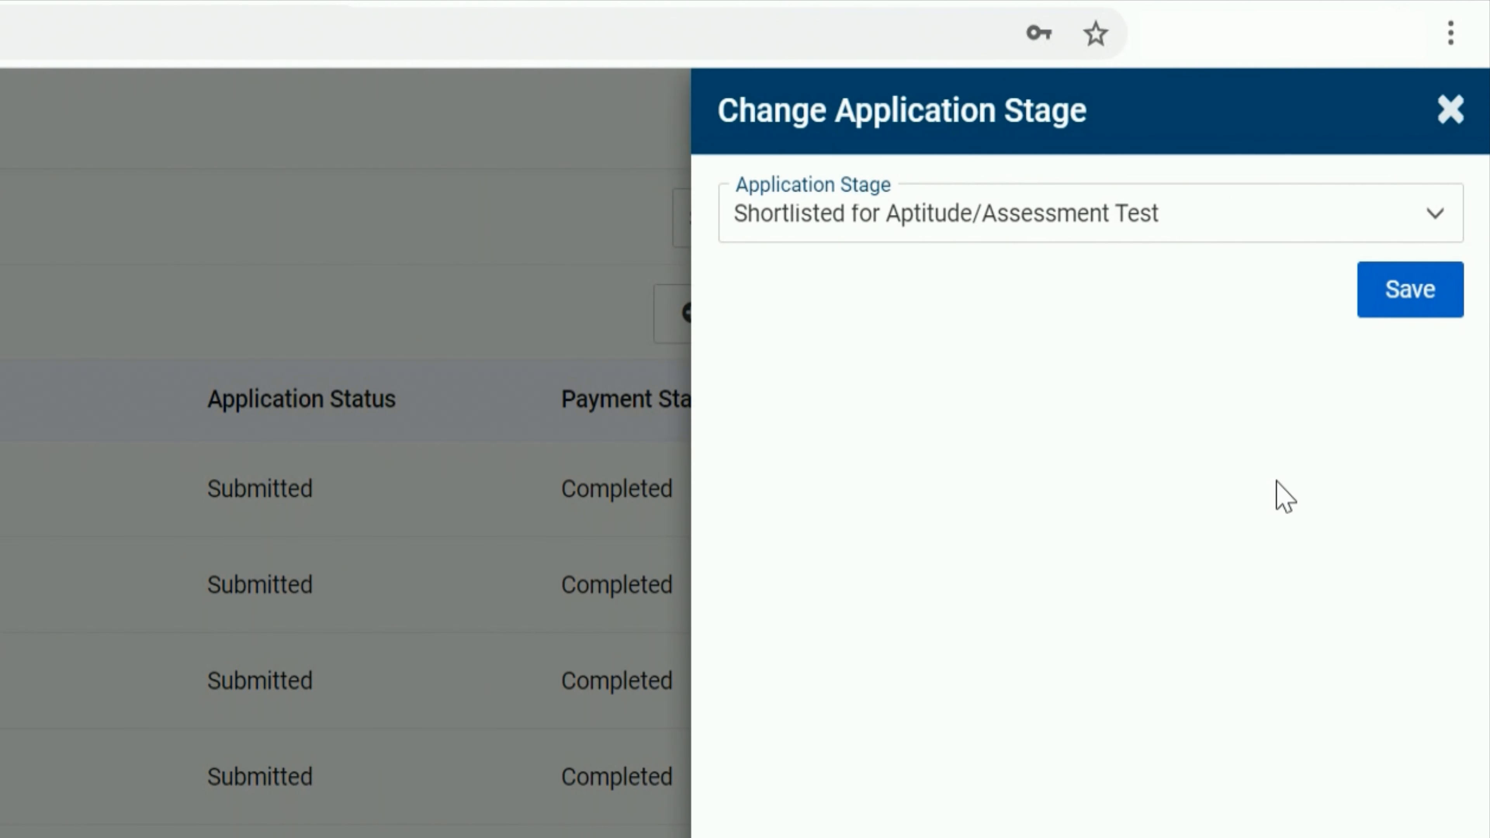
{"action": "mouse_move", "coordinate": [1274, 356]}
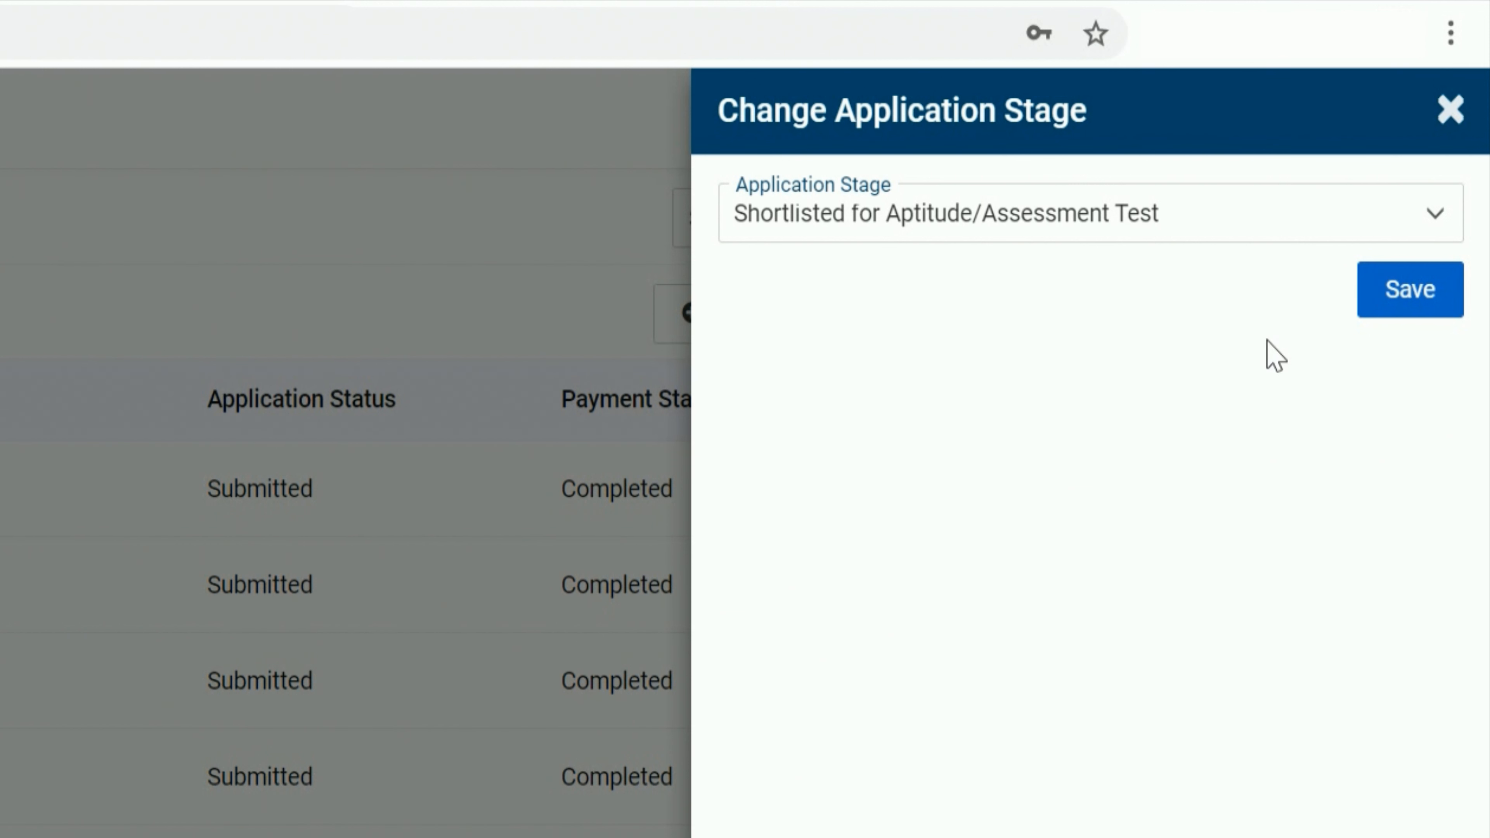
Set the stage to 'Application Shortlisted' and save so the success confirmation appears
{"action": "left_click", "coordinate": [1088, 212]}
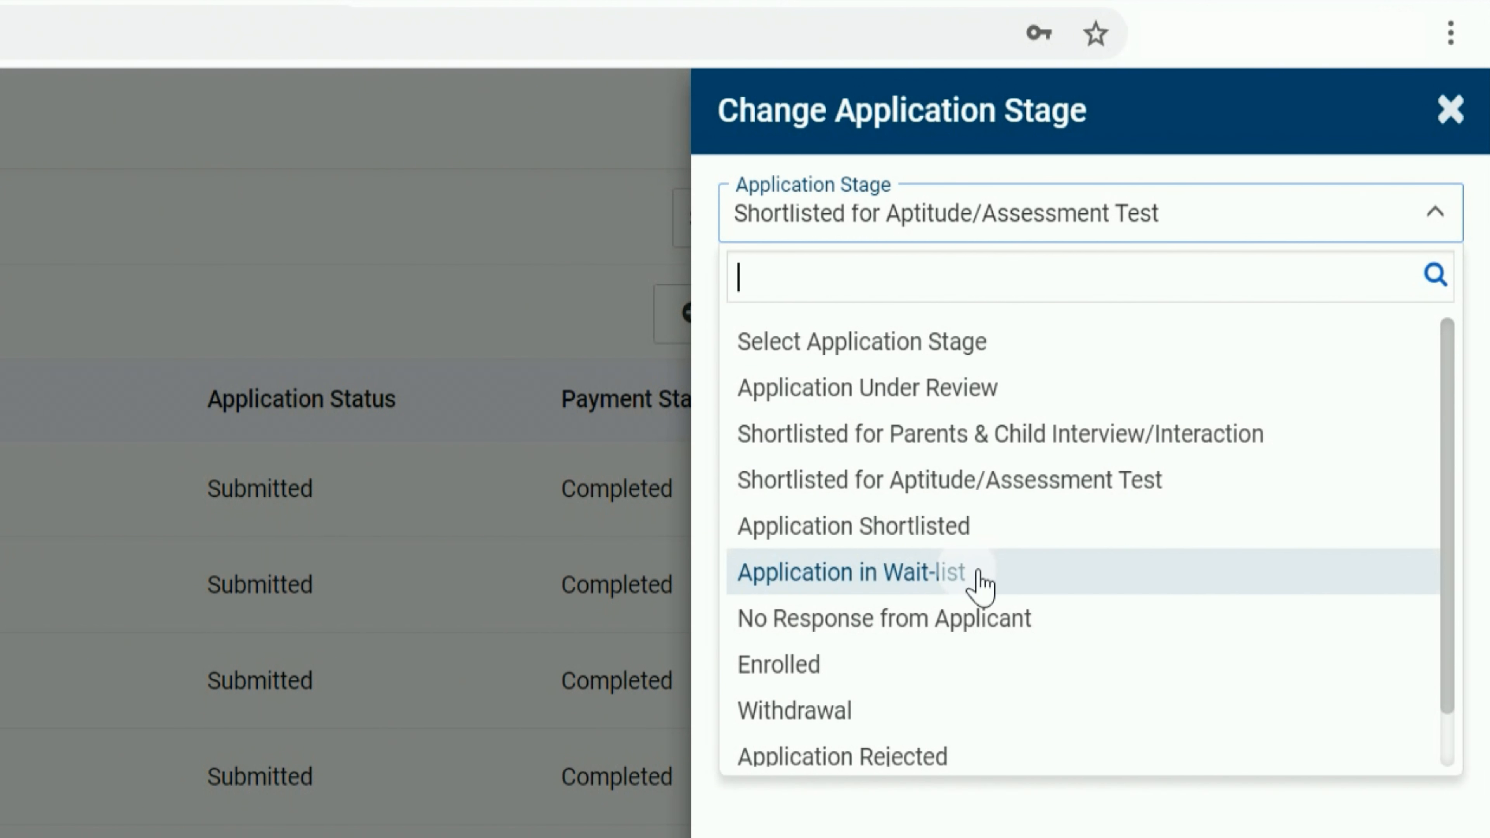
{"action": "left_click", "coordinate": [852, 525]}
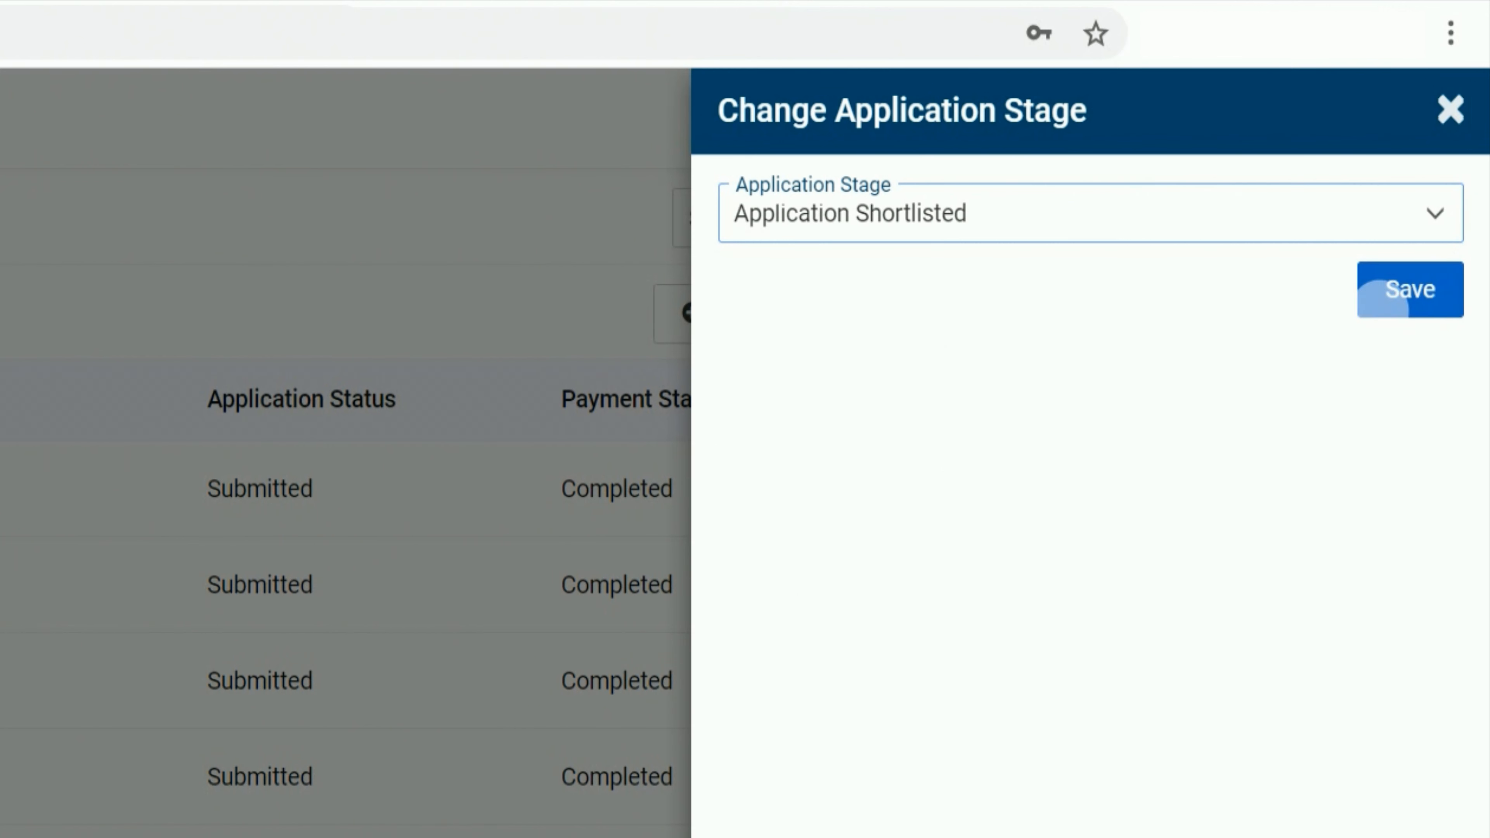
{"action": "left_click", "coordinate": [1410, 289]}
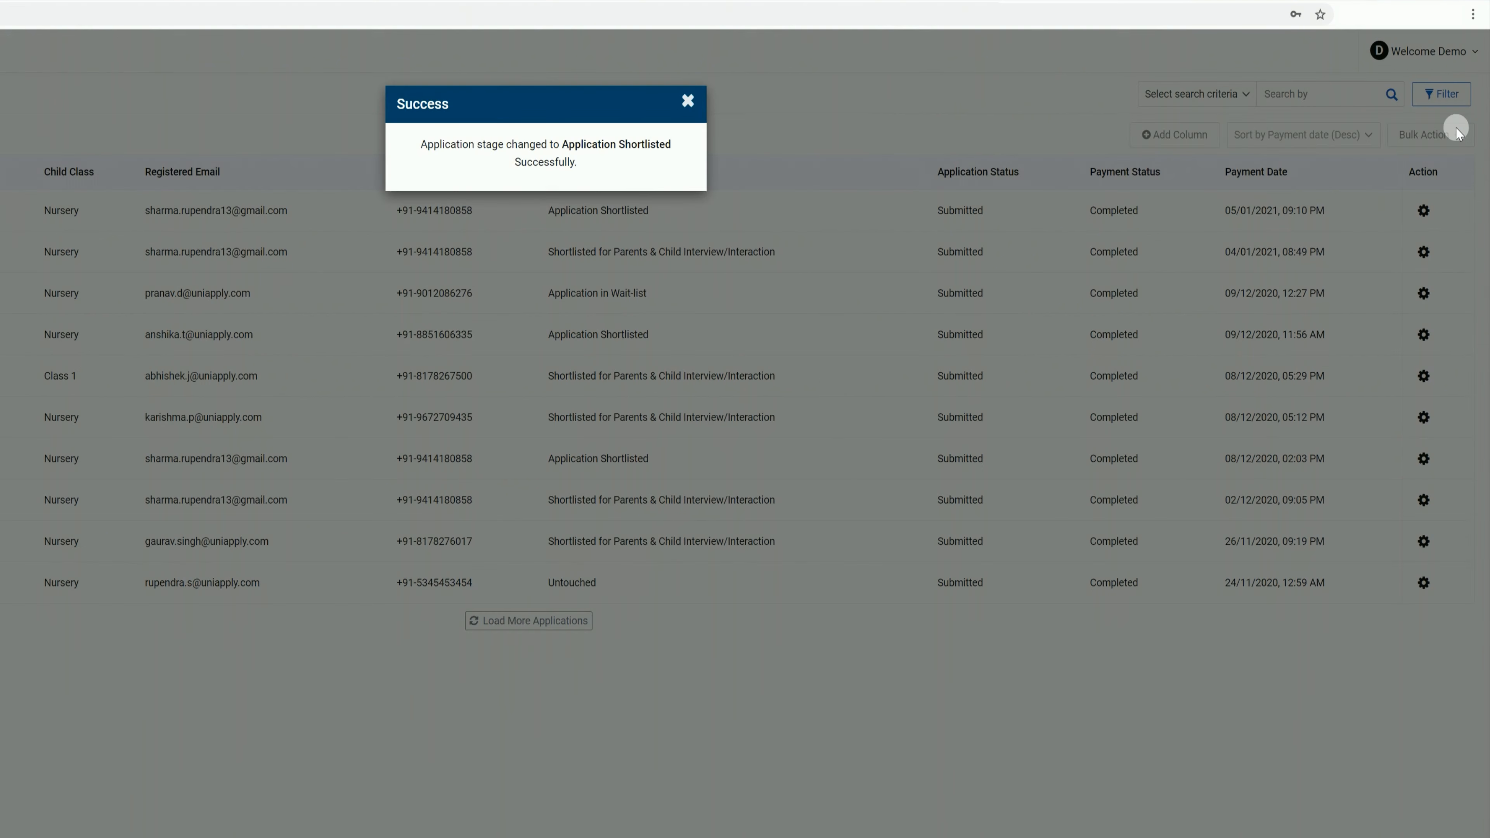